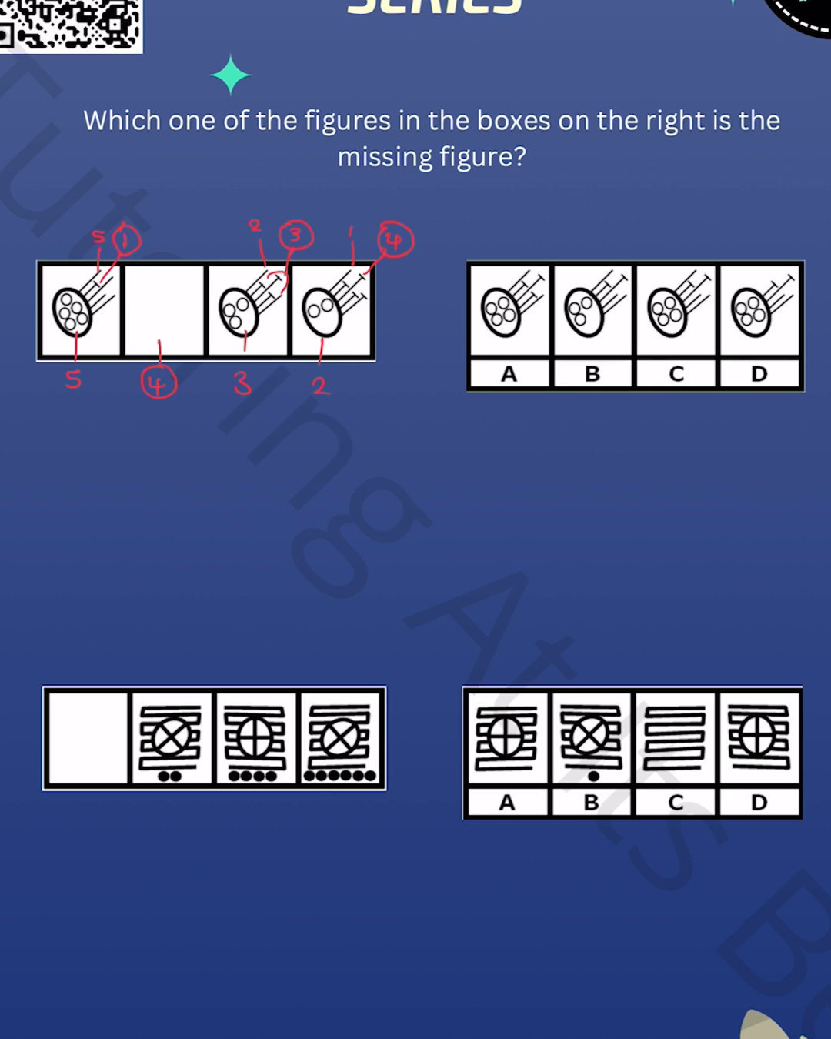
- Strike through option A in red as a wrong answer to the first series question
left_click_drag(477, 254, 551, 400)
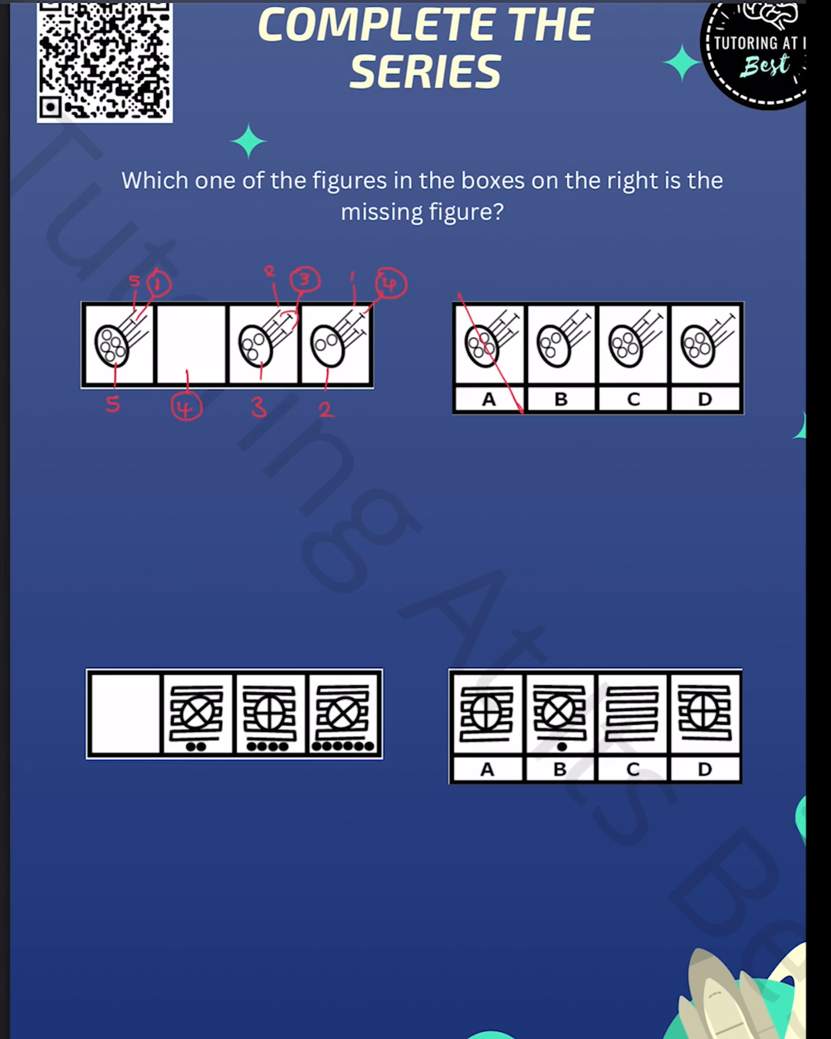
left_click_drag(689, 311, 742, 393)
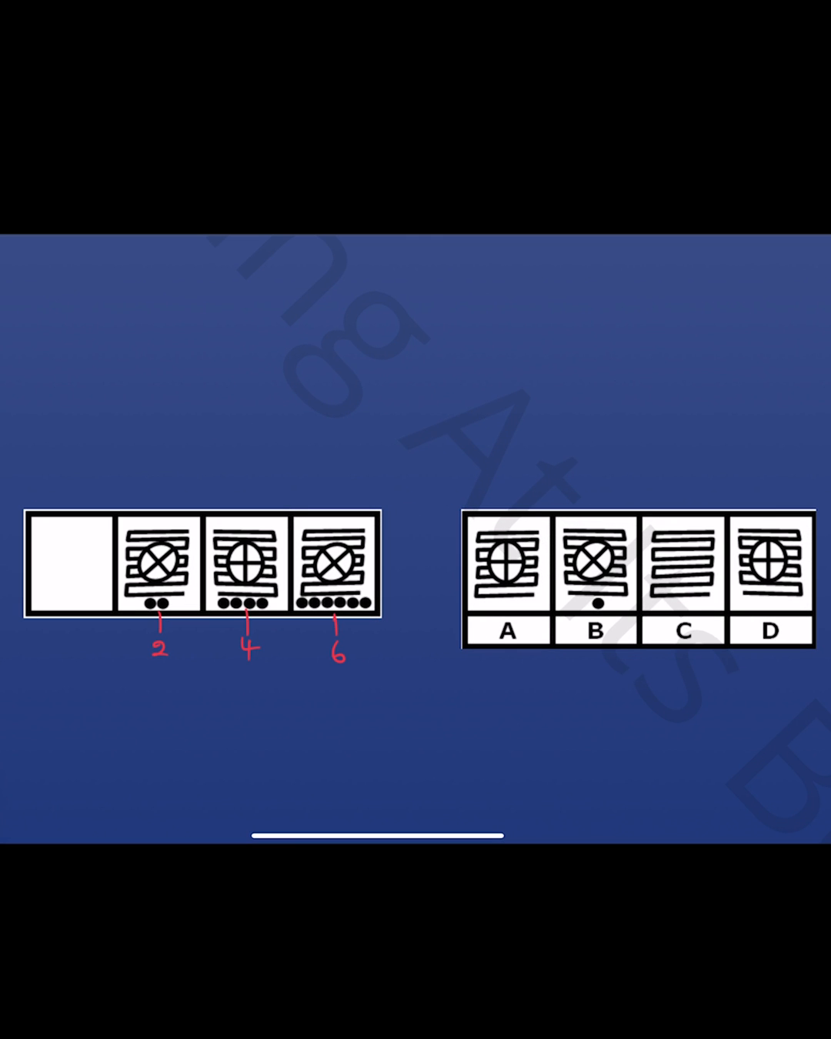
- Trace the cross symbols of the second series in red and note a count beside them
left_click_drag(142, 565, 172, 597)
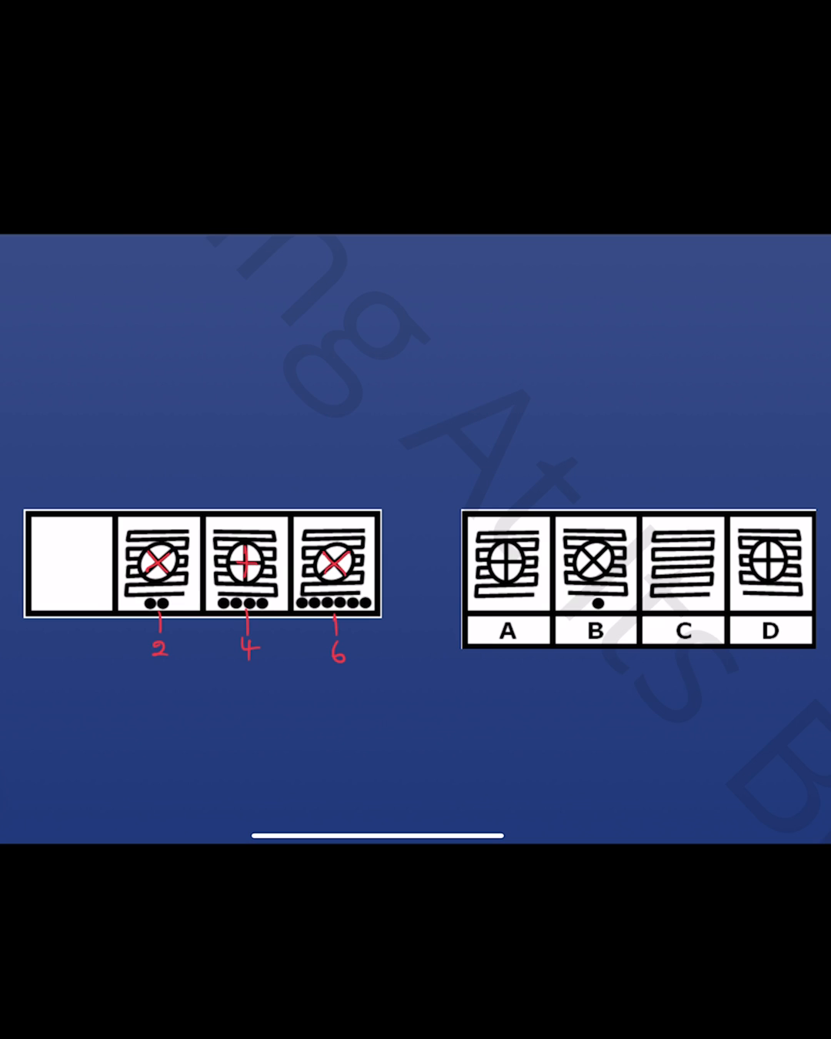
type("7")
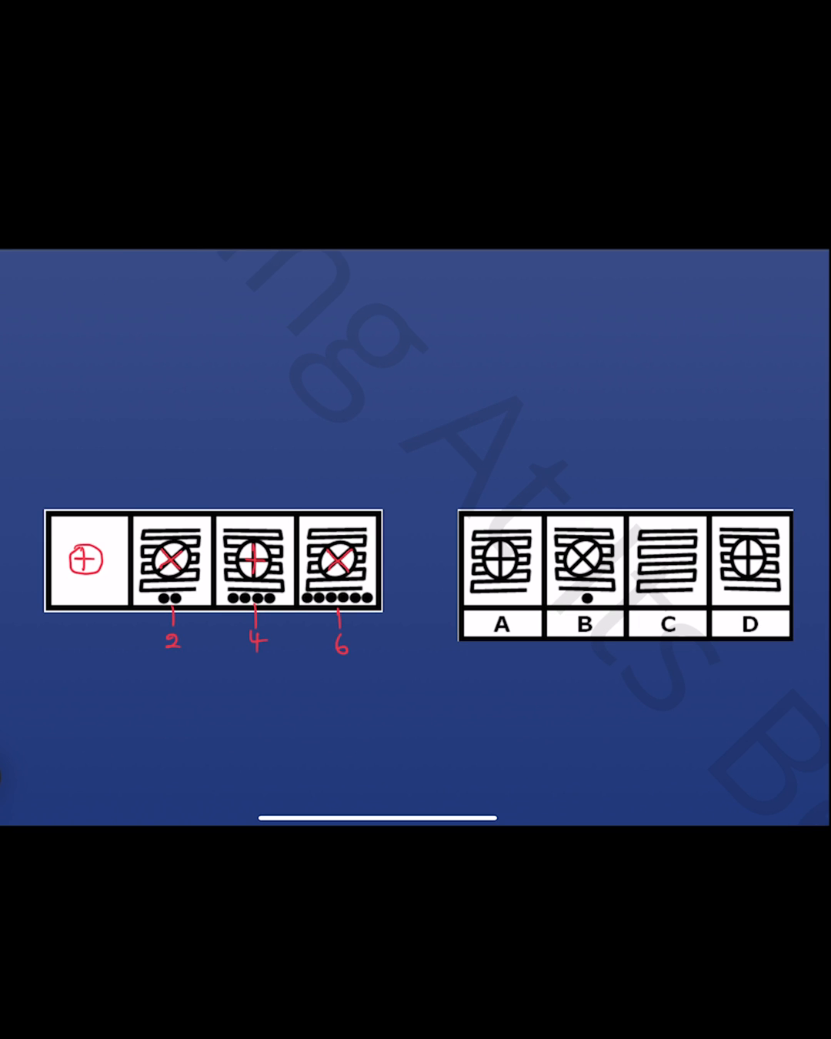
- Strike through options C and B in red as wrong answers on the symbol-series question
left_click_drag(640, 508, 701, 631)
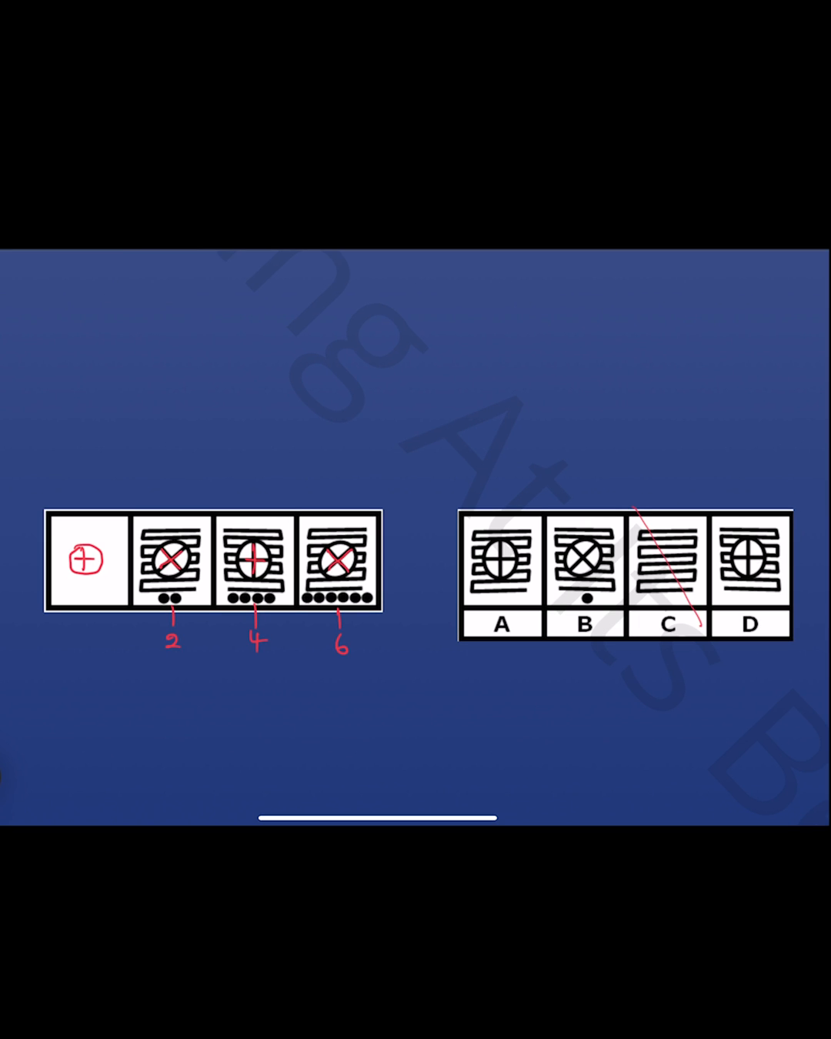
left_click_drag(557, 521, 608, 642)
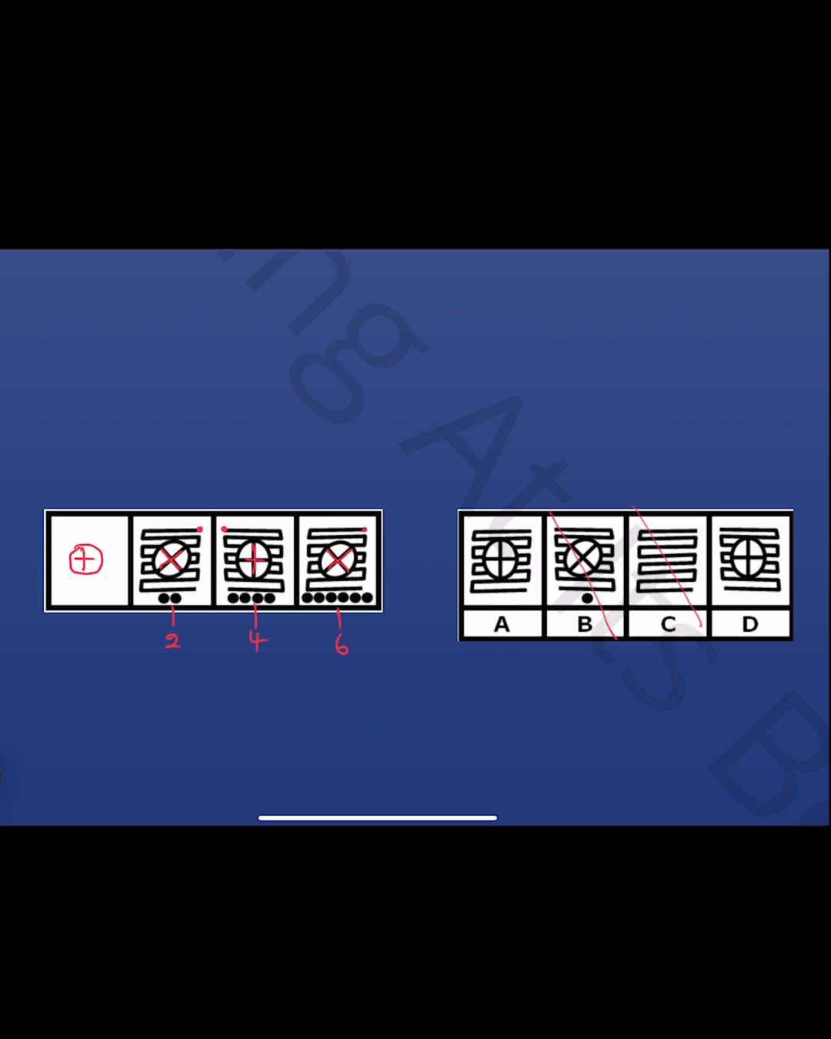
left_click_drag(468, 524, 521, 634)
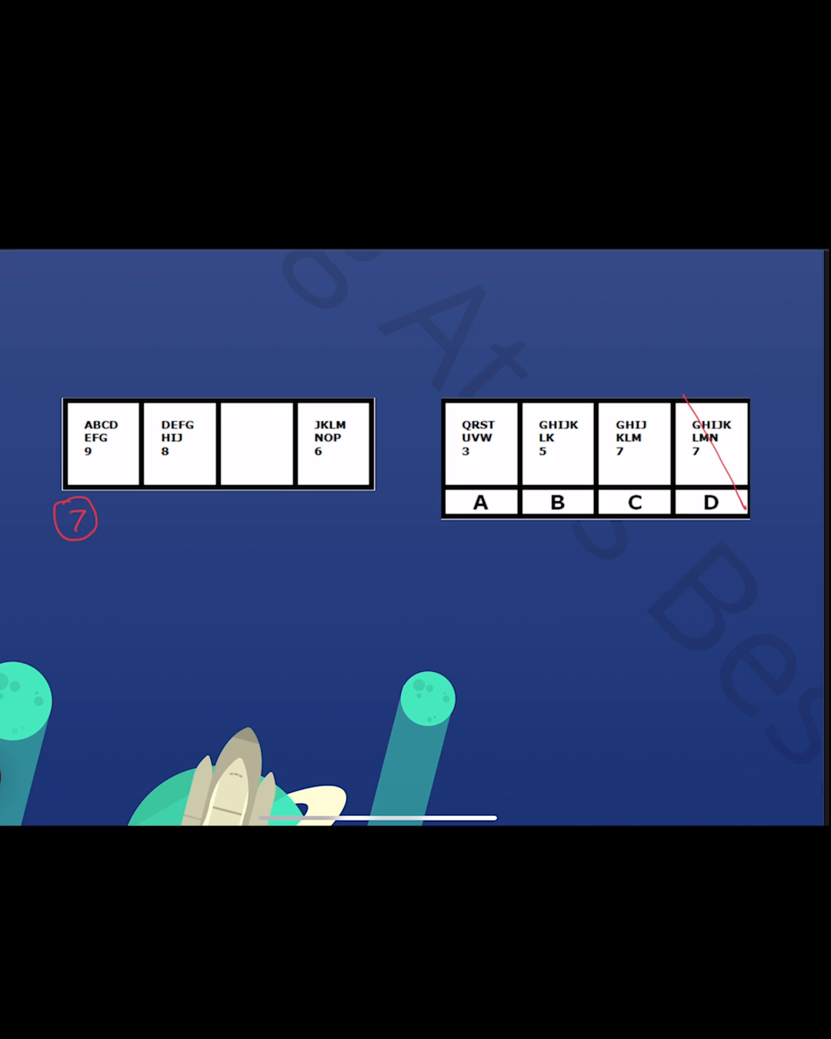
- Circle the letter counts of the series figures in red
left_click_drag(538, 422, 585, 508)
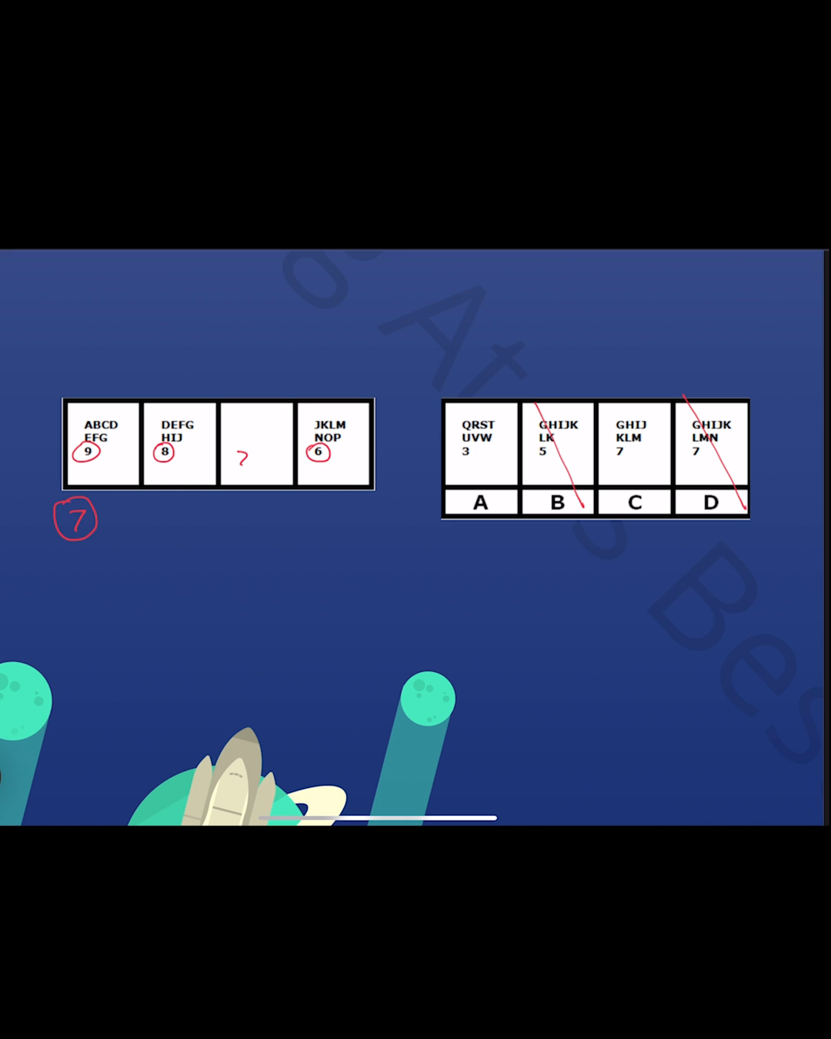
- Strike through option B in red on the letter-count series question
left_click_drag(445, 401, 514, 537)
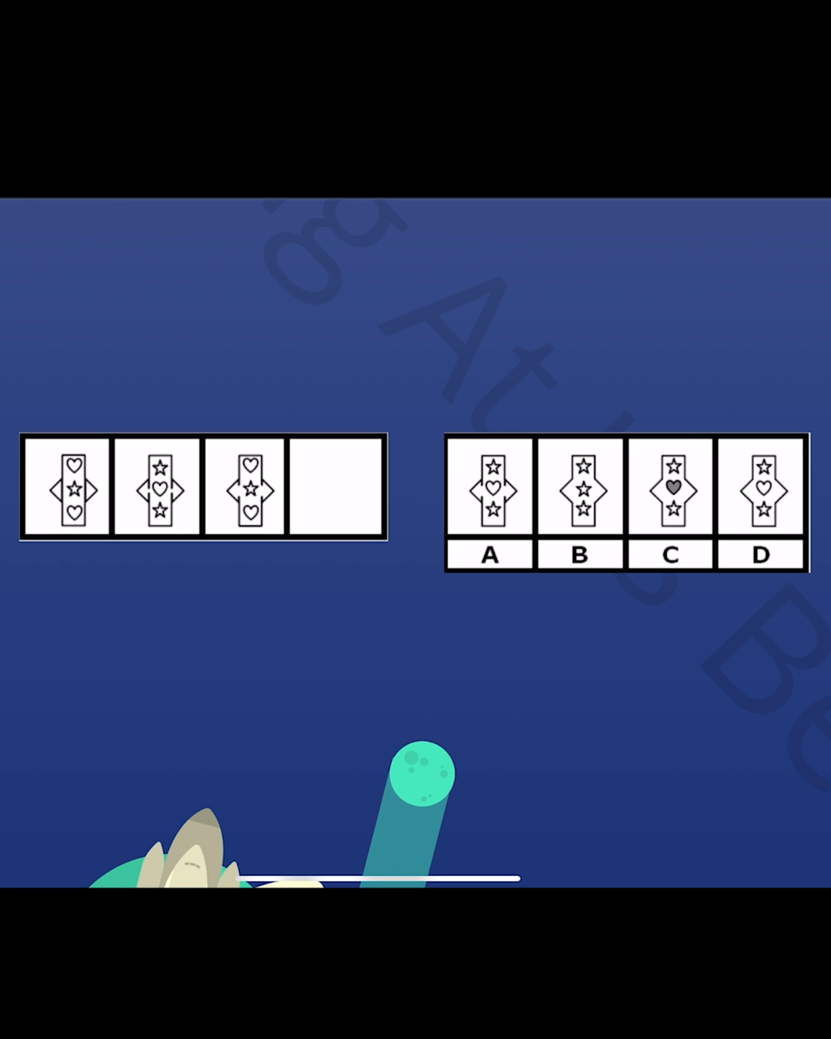
- Strike diagonally through options B and C on the heart-and-star series
left_click_drag(634, 439, 716, 564)
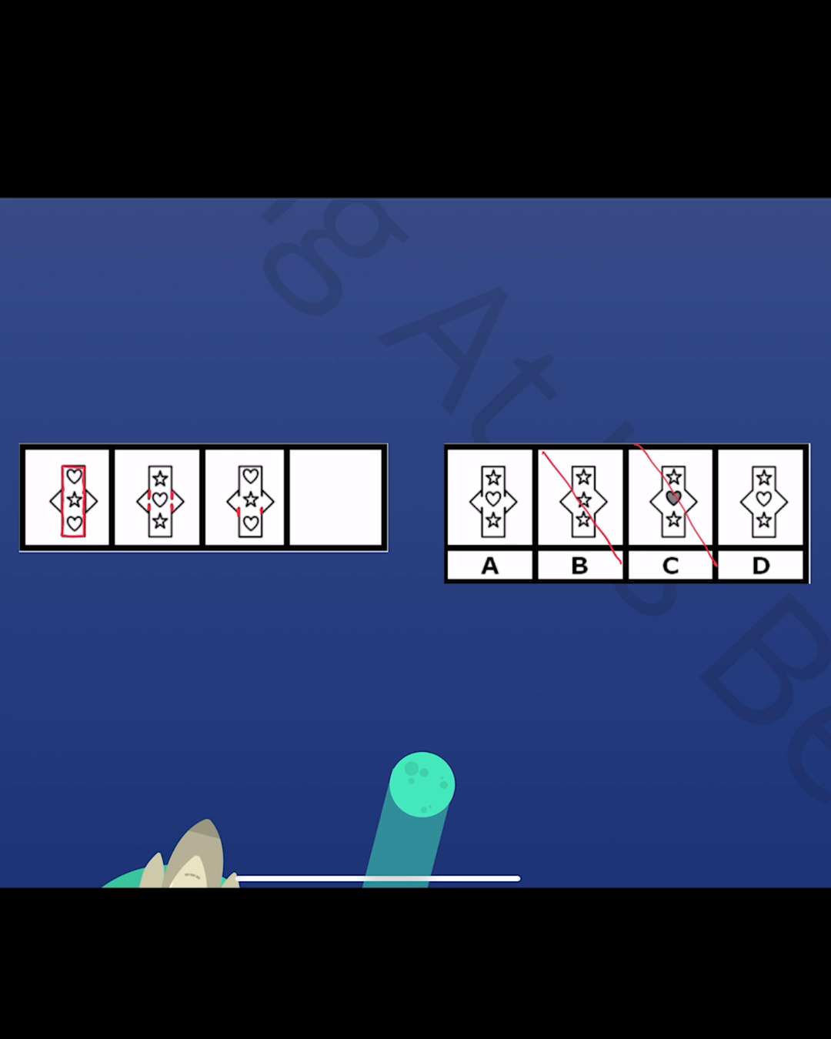
left_click(763, 508)
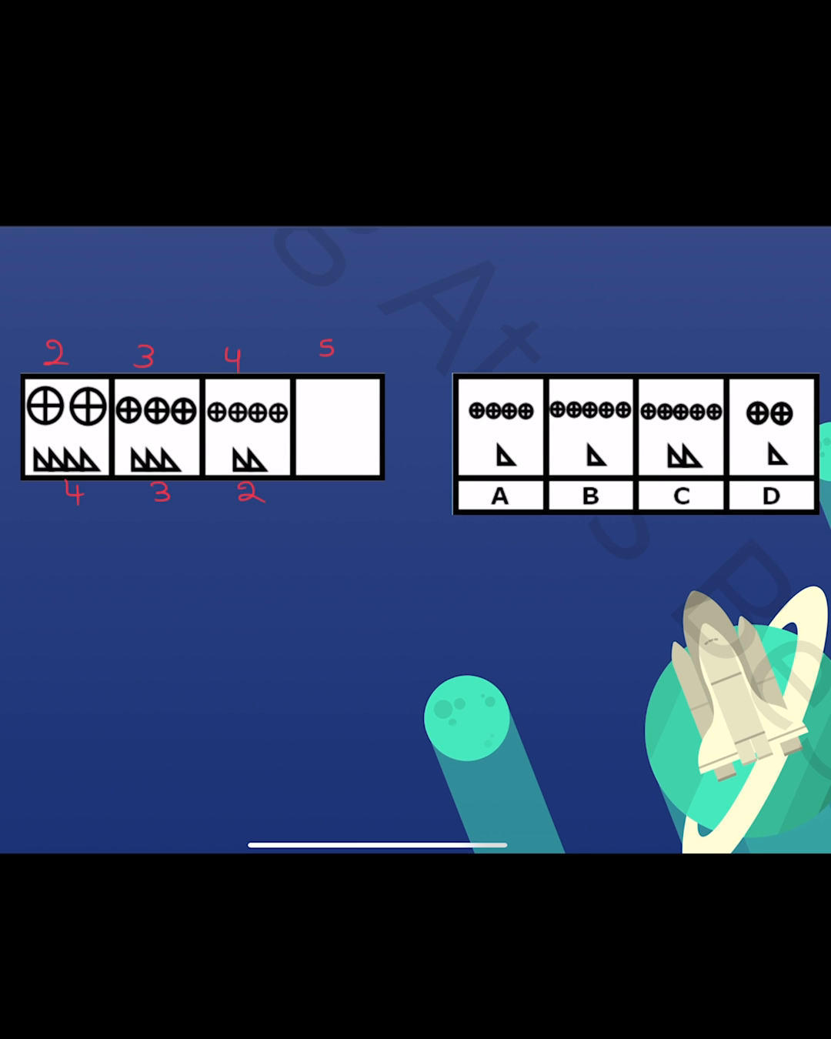
- Write triangle count 1 under the empty box and mark the matching answer option
type("1")
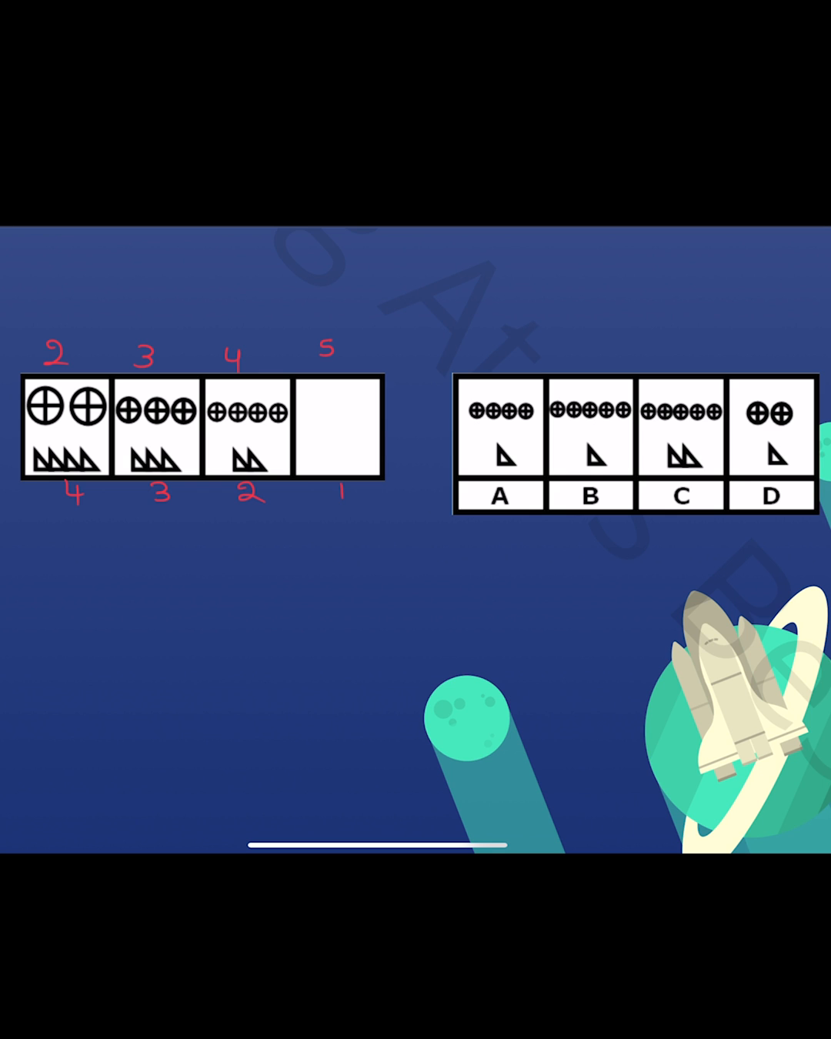
left_click_drag(636, 382, 717, 500)
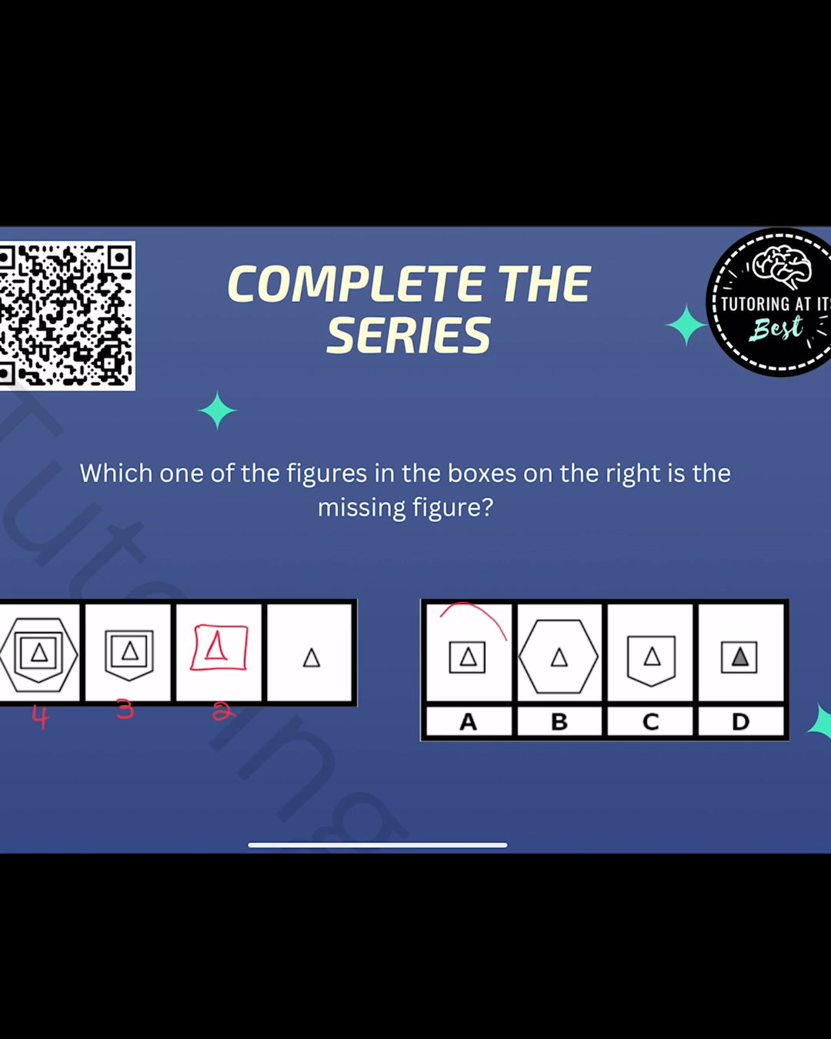
- Circle option A in red as the answer to the nested-shapes question
left_click_drag(462, 608, 462, 762)
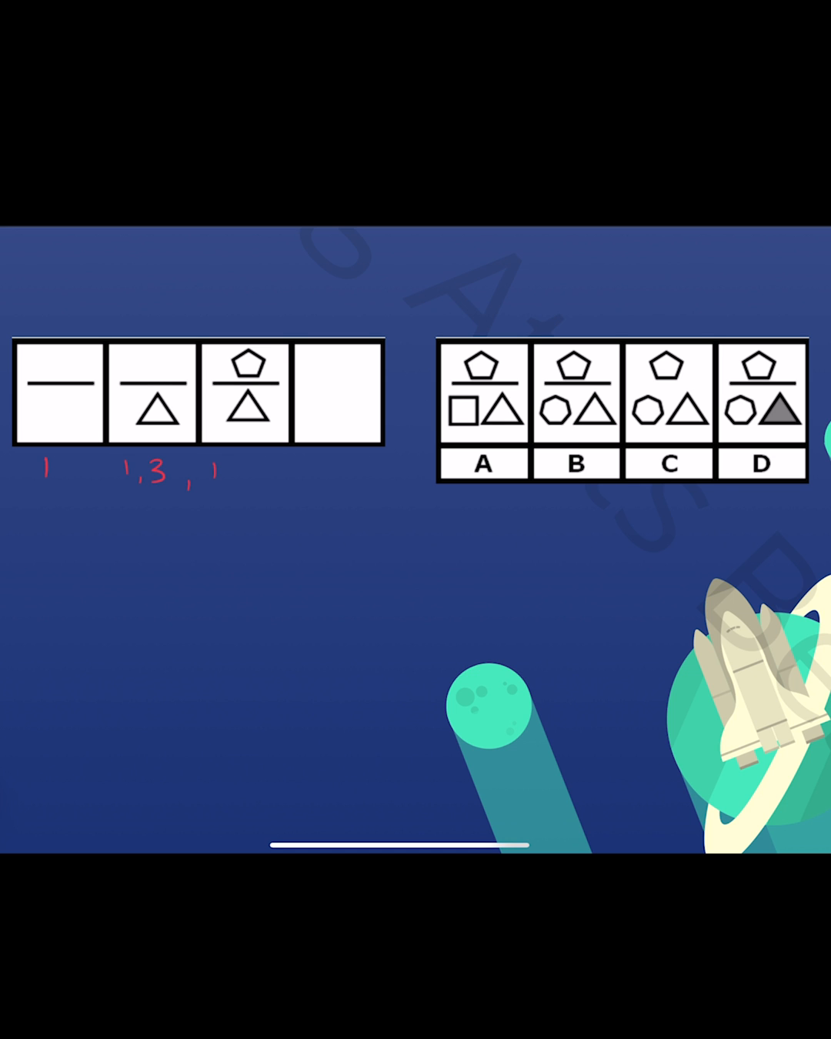
- Write the odd side counts 1,3,5 and 1,3,5,7 under the boxes and strike through options A and D
type("1,3,5 , 1,3,")
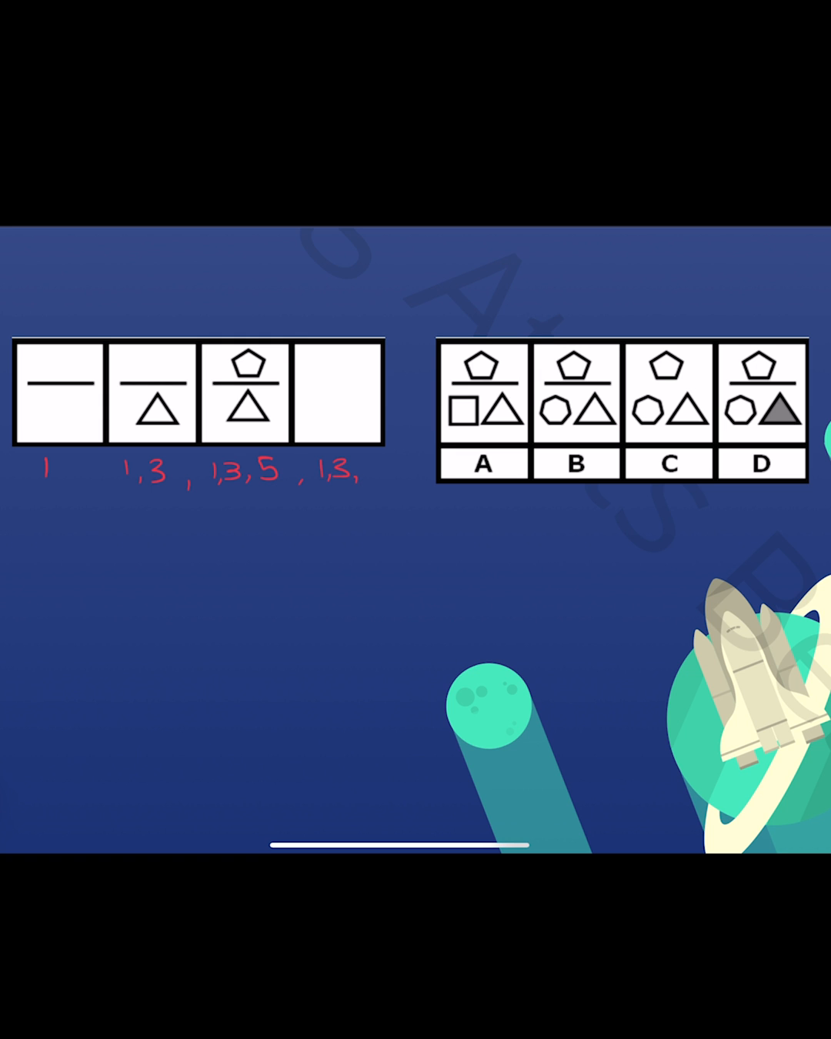
type("5,7")
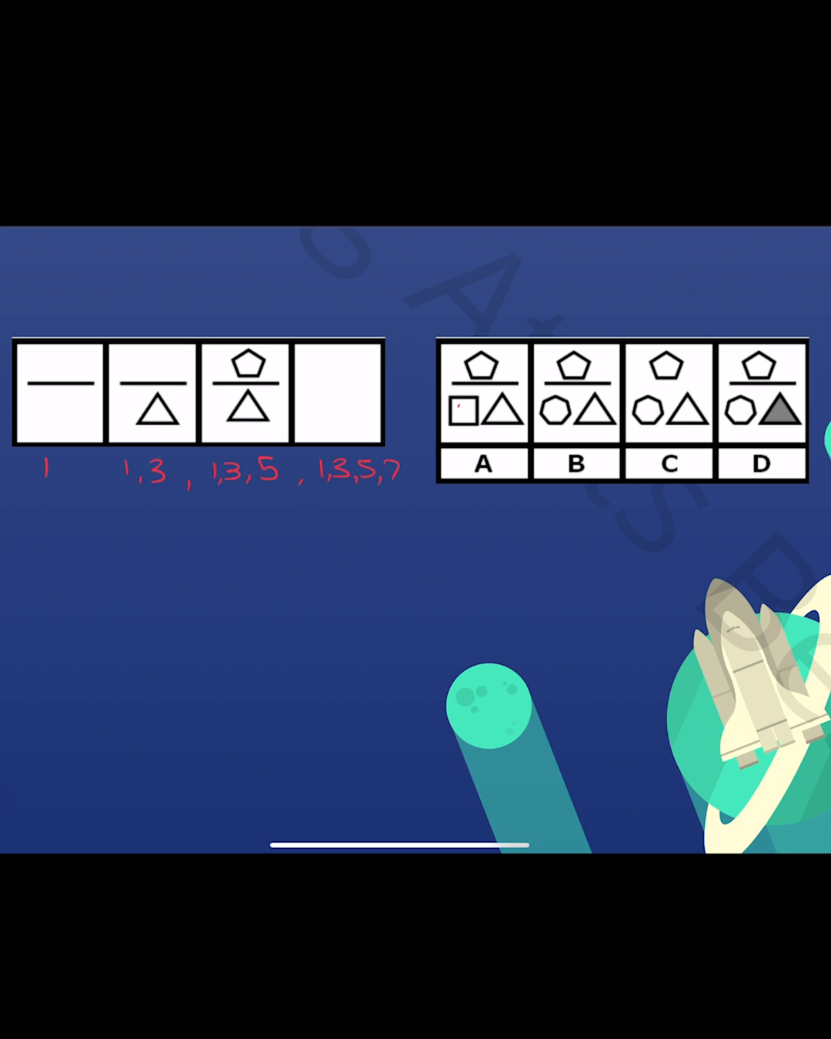
left_click_drag(439, 351, 511, 477)
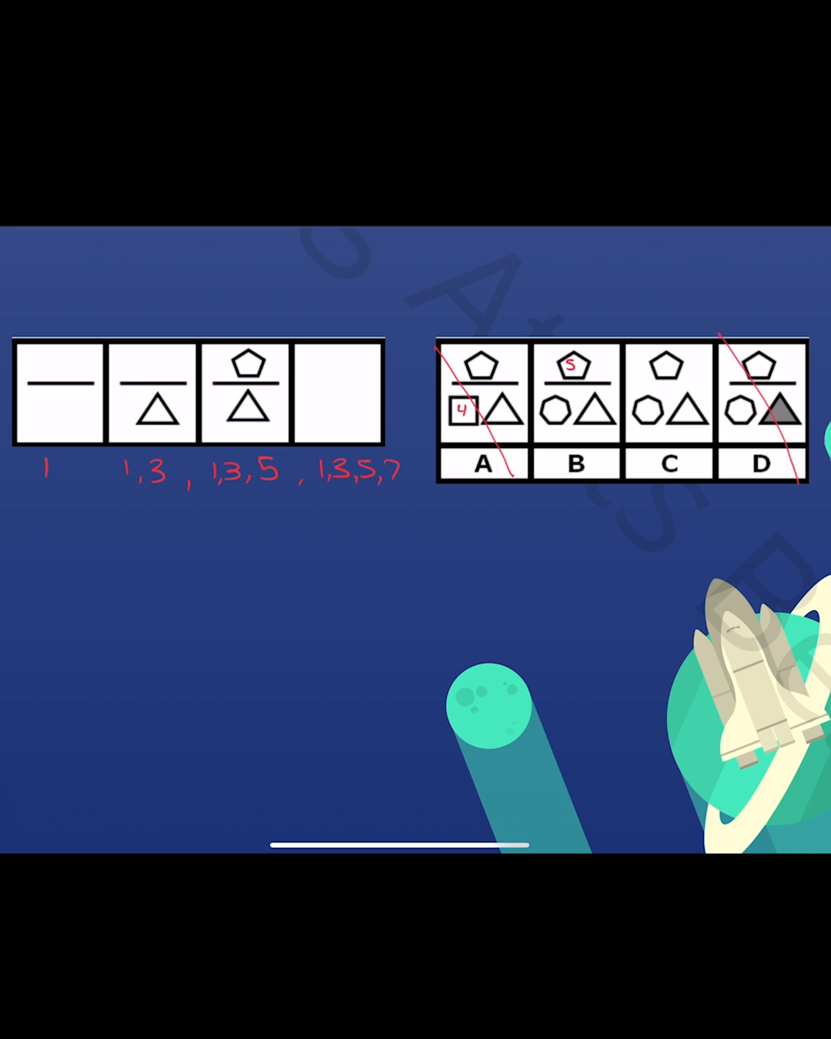
- Label the final side count 7 and circle option B as the answer
type("7")
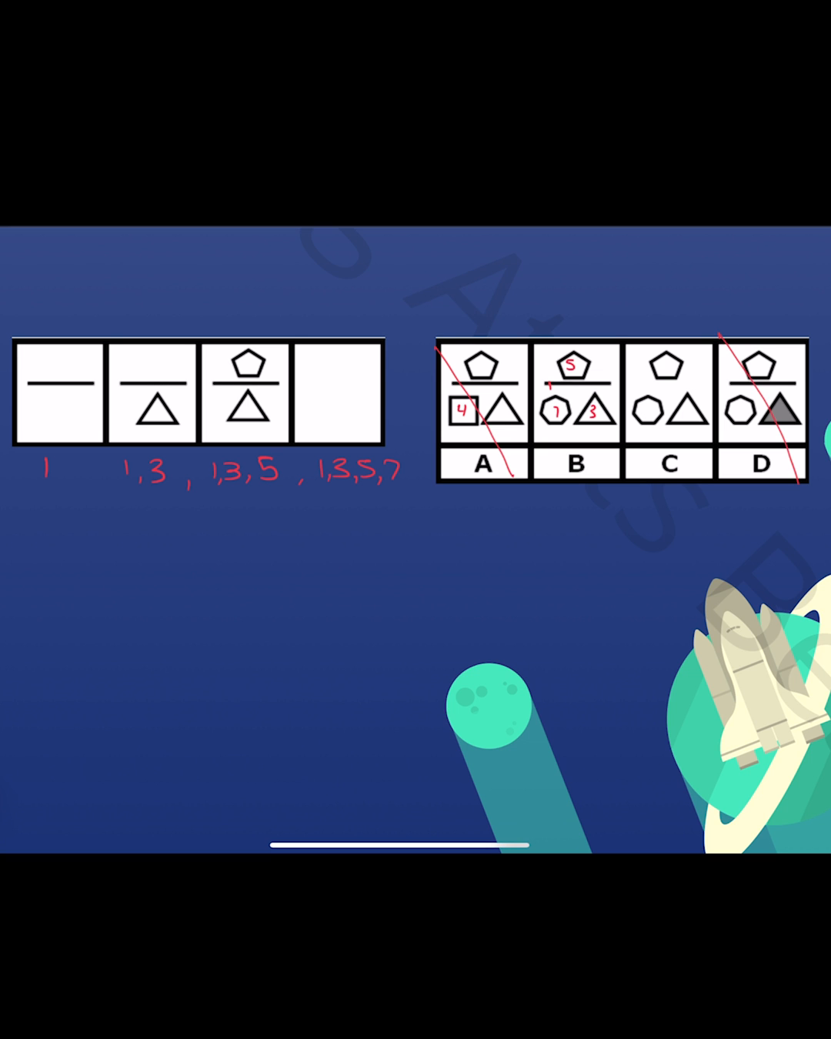
left_click_drag(562, 323, 581, 500)
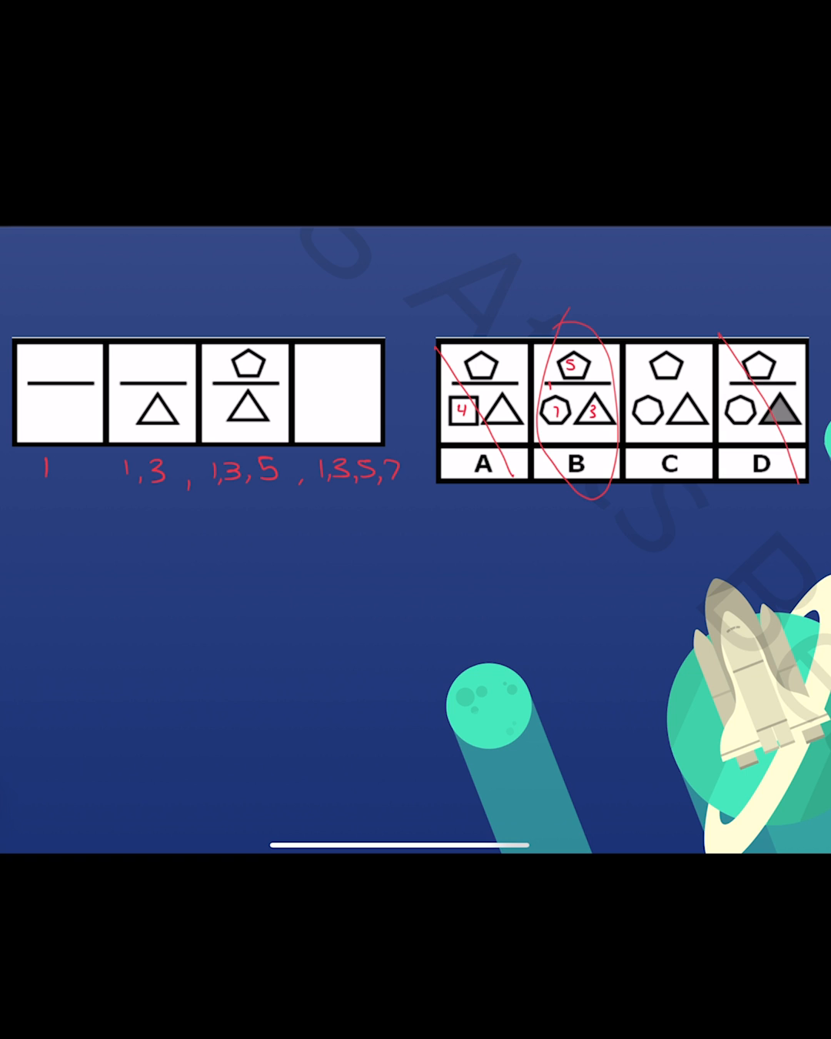